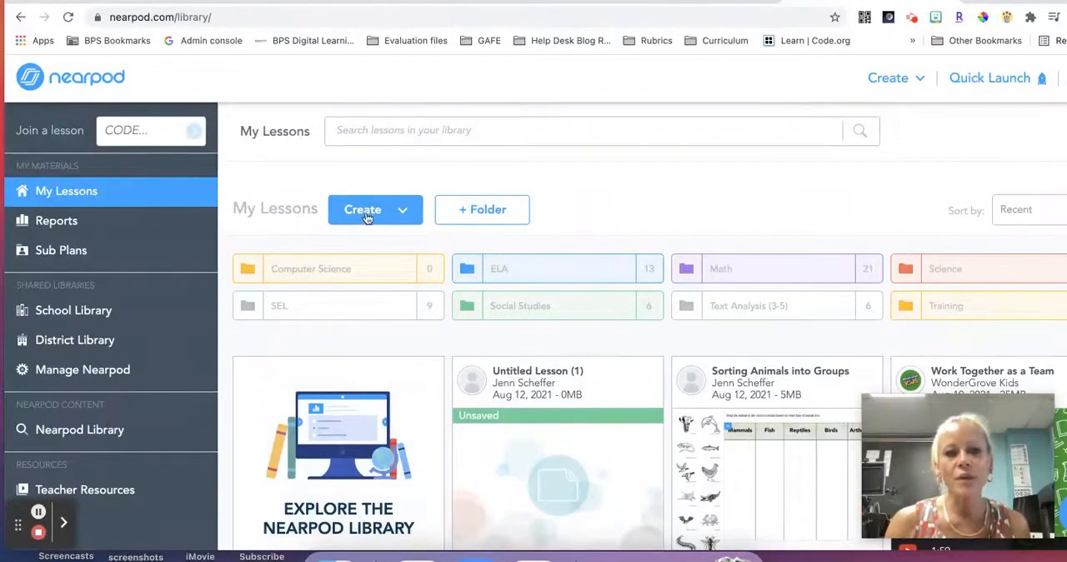
Create a new lesson and choose Slides (BETA) from the Content & Activities picker.
{"action": "left_click", "coordinate": [373, 210]}
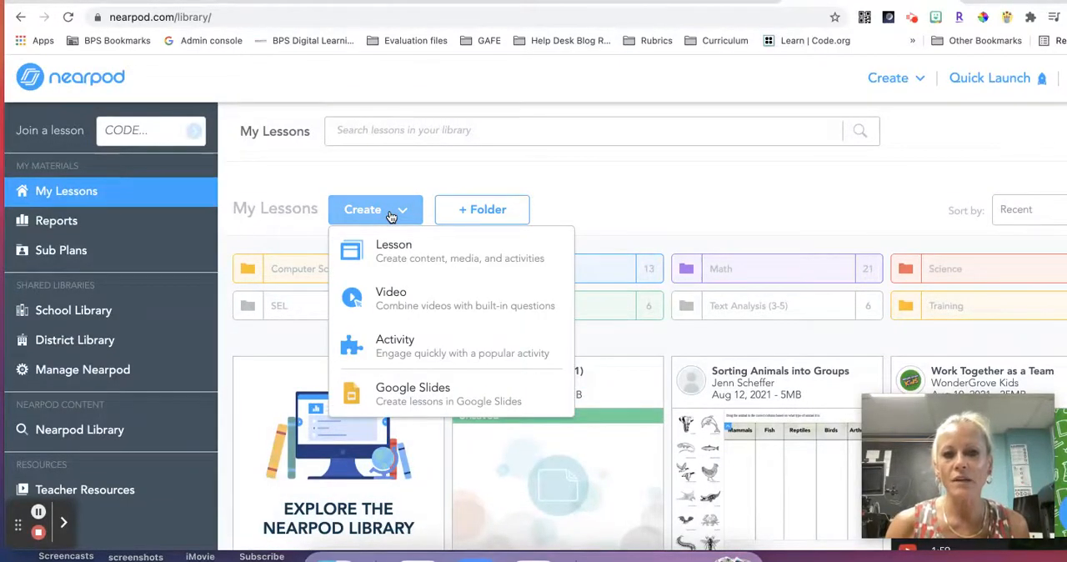
{"action": "left_click", "coordinate": [394, 250]}
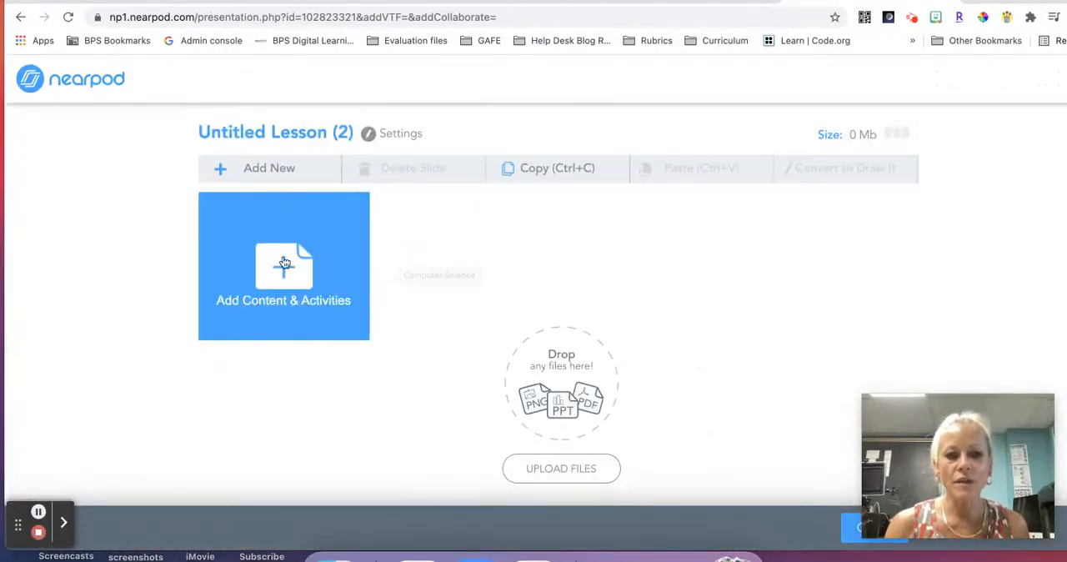
{"action": "left_click", "coordinate": [284, 265]}
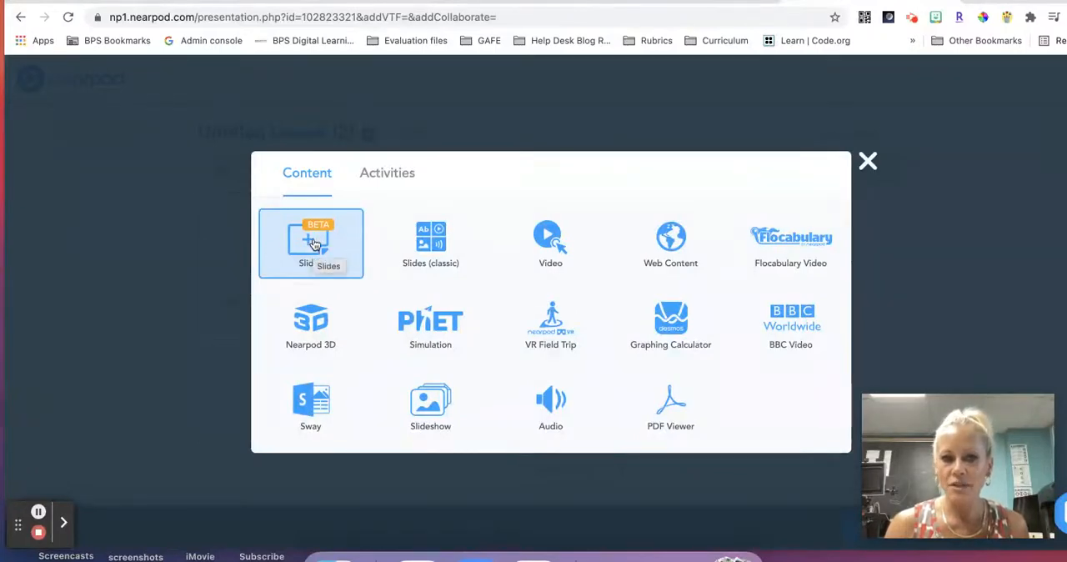
{"action": "left_click", "coordinate": [310, 244]}
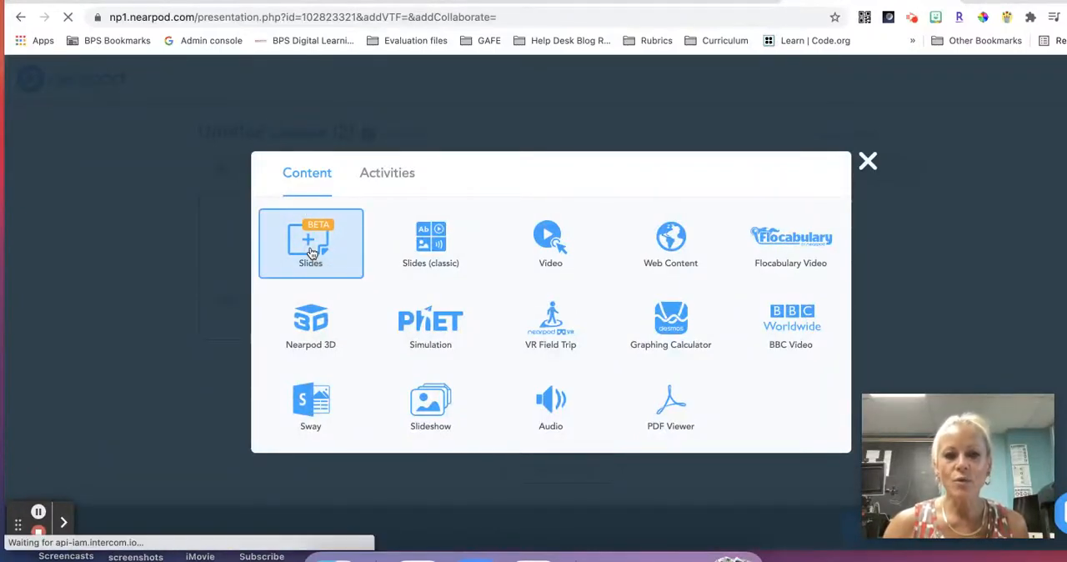
Load the Slides editor with a blank title-and-paragraph slide and theme panel.
{"action": "left_click", "coordinate": [311, 244]}
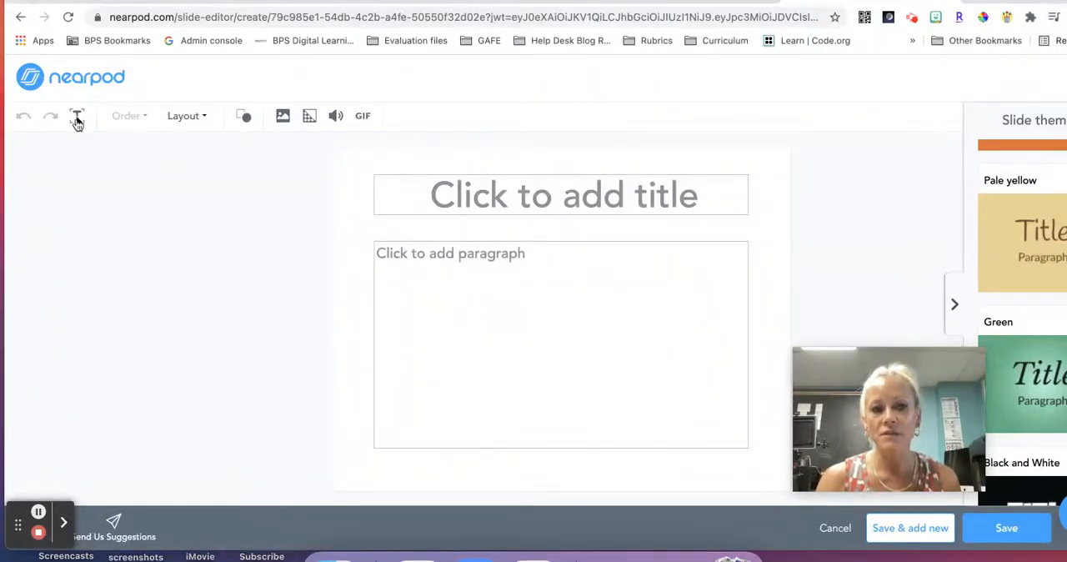
Add a text box, check the Order options and display the slide Layout choices.
{"action": "left_click", "coordinate": [76, 115]}
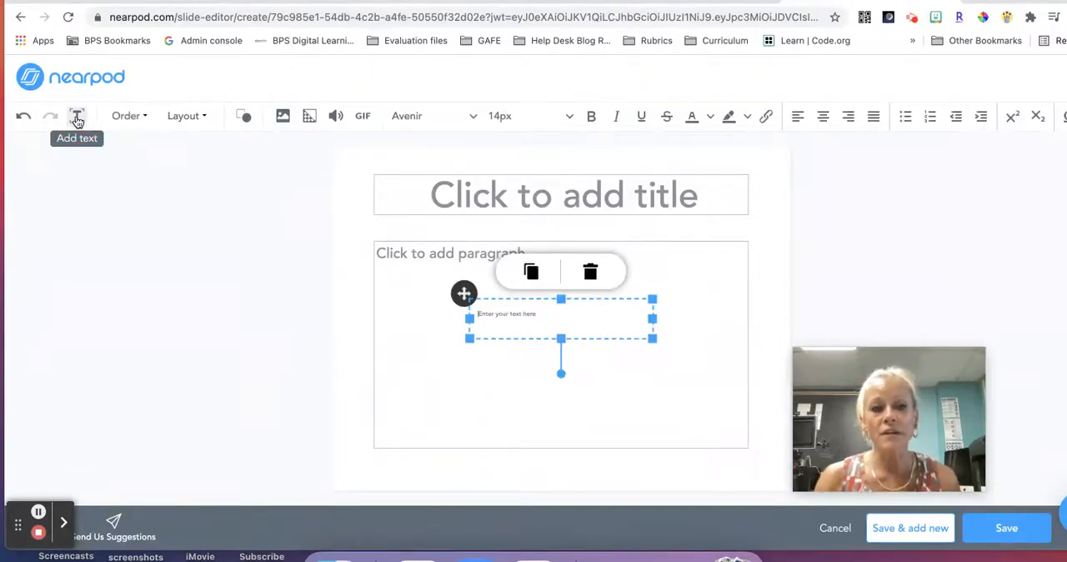
{"action": "mouse_move", "coordinate": [154, 97]}
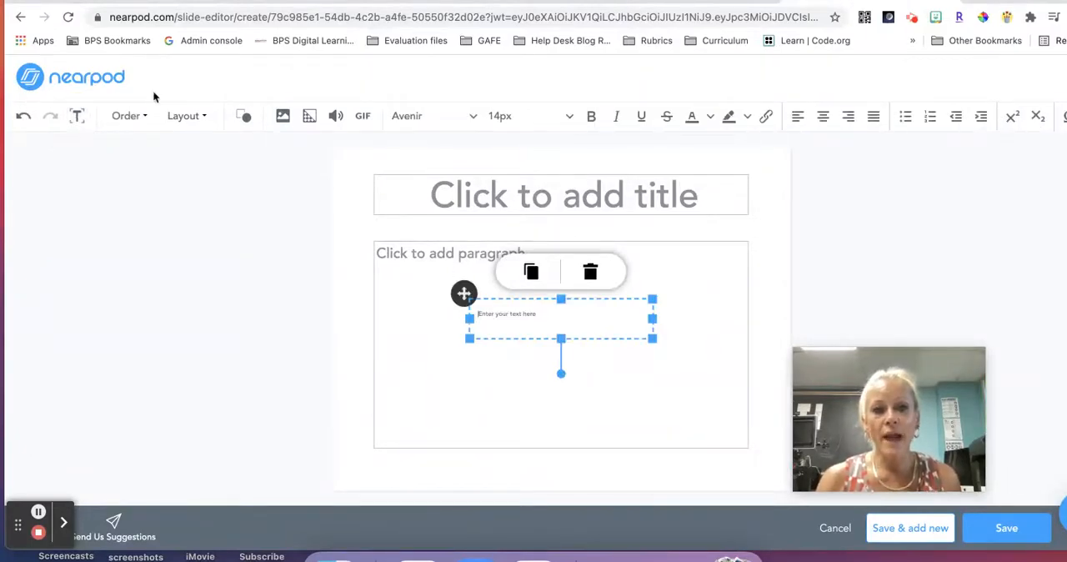
{"action": "mouse_move", "coordinate": [186, 131]}
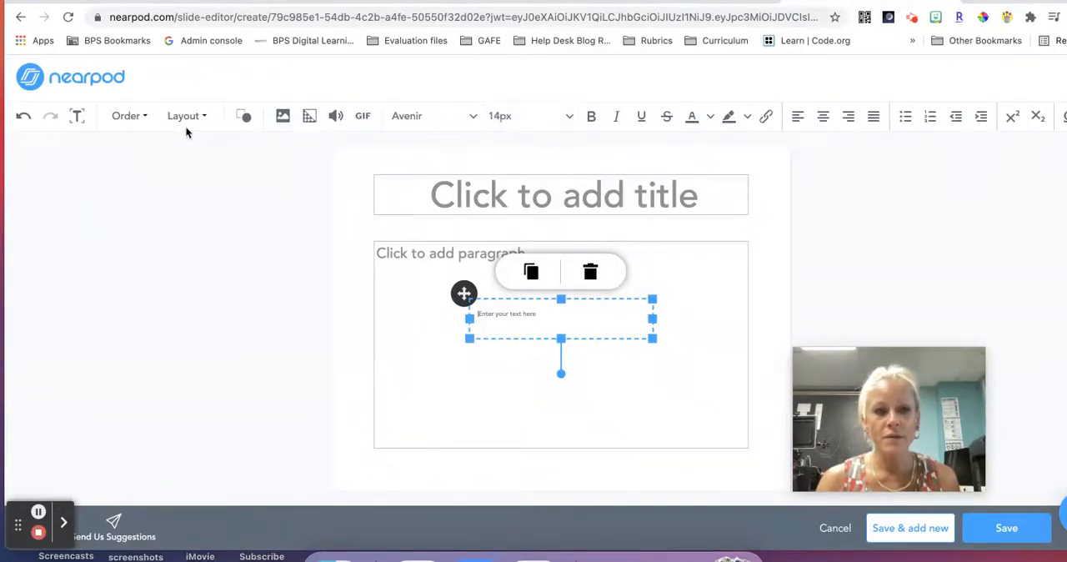
{"action": "left_click", "coordinate": [127, 117]}
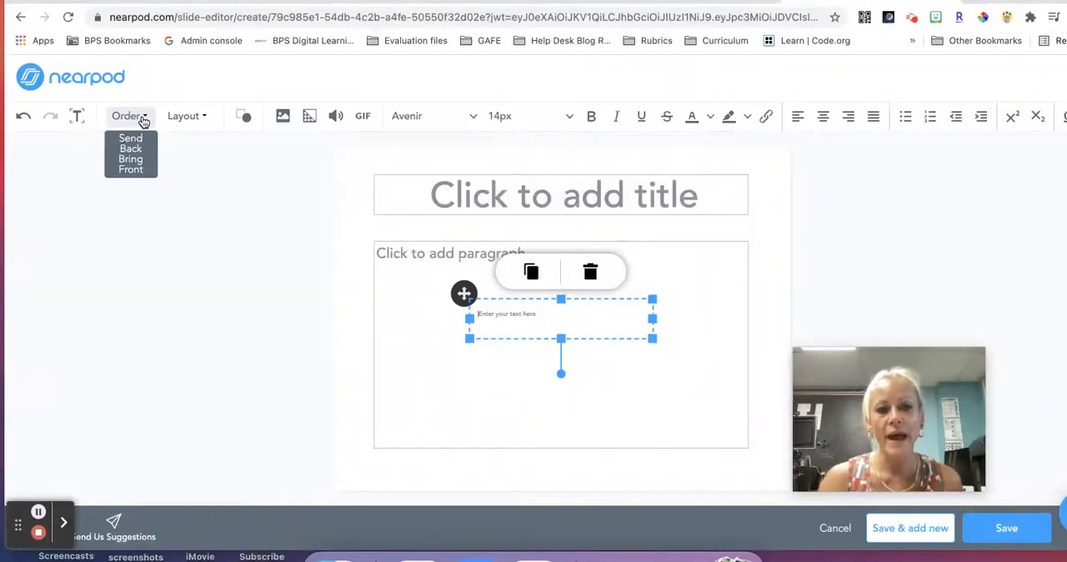
{"action": "left_click", "coordinate": [183, 116]}
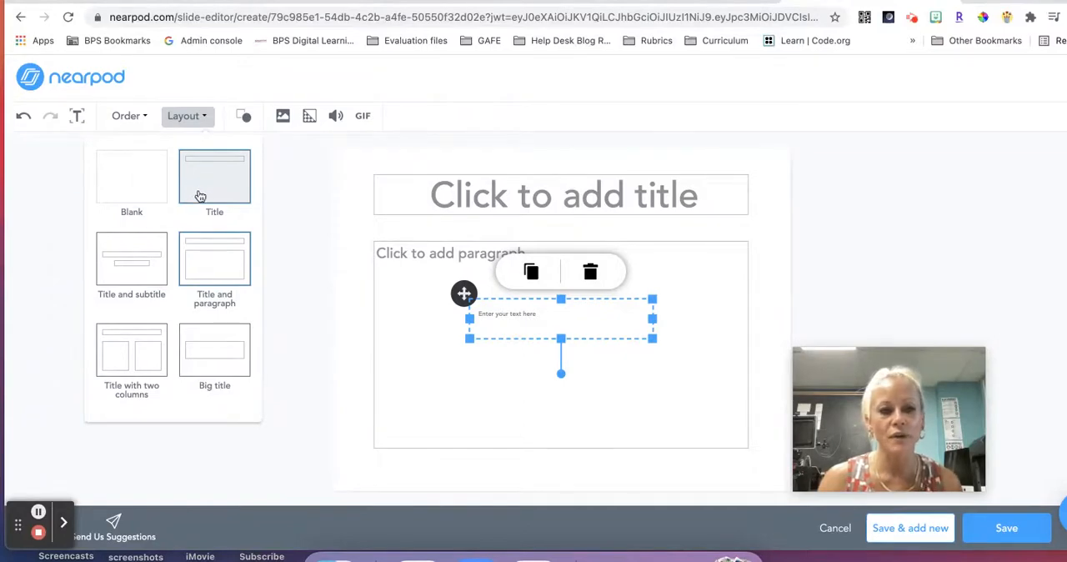
{"action": "left_click", "coordinate": [244, 117]}
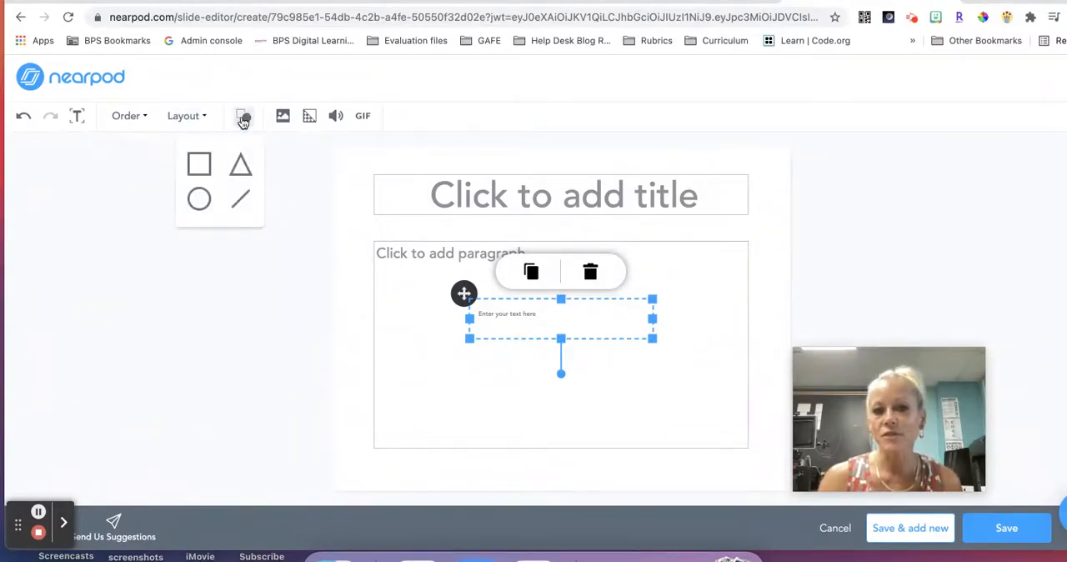
{"action": "left_click", "coordinate": [284, 117]}
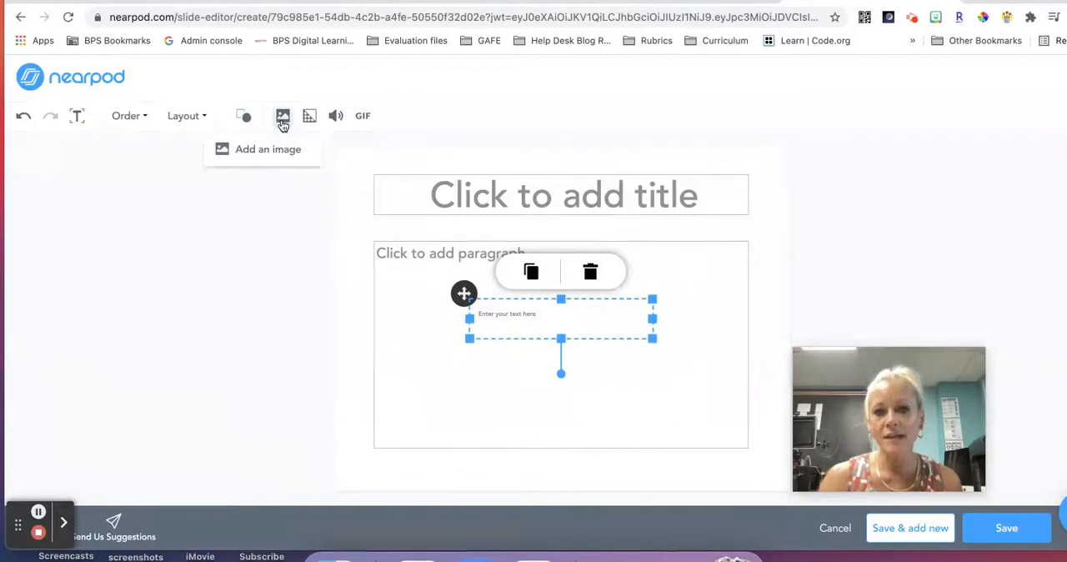
{"action": "left_click", "coordinate": [267, 149]}
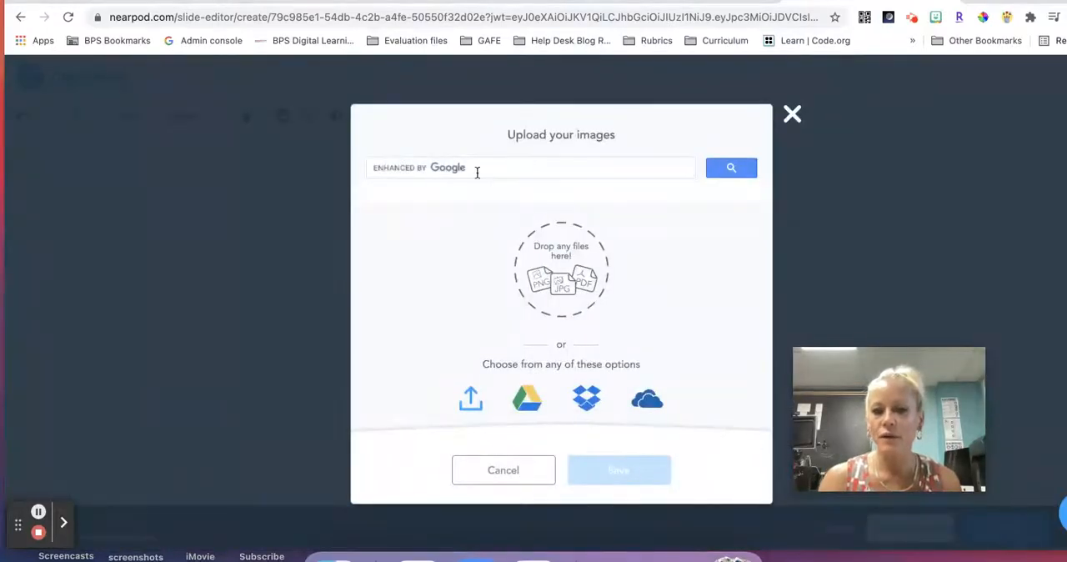
{"action": "mouse_move", "coordinate": [481, 217]}
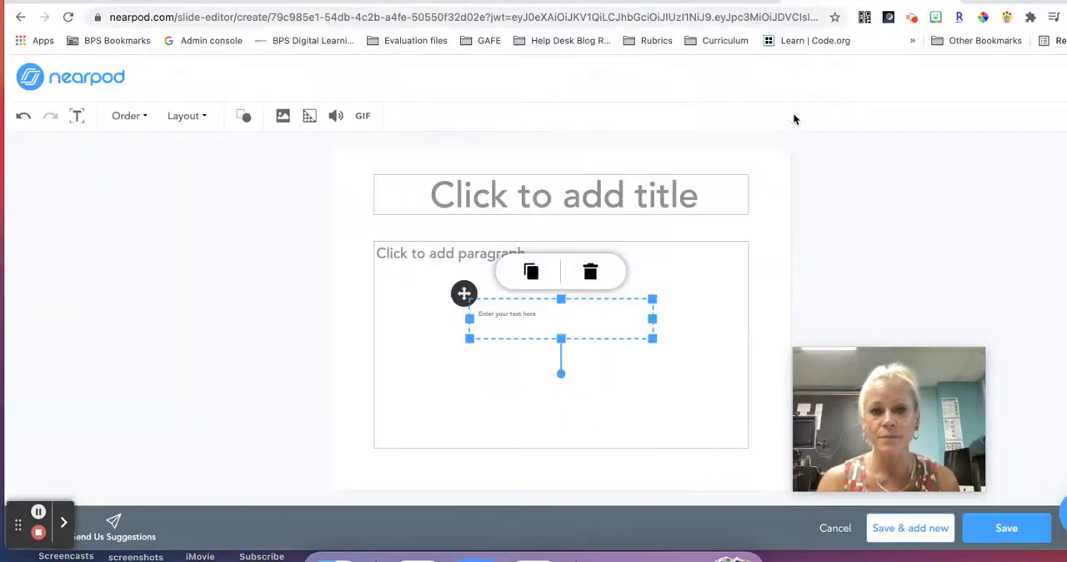
{"action": "mouse_move", "coordinate": [311, 117]}
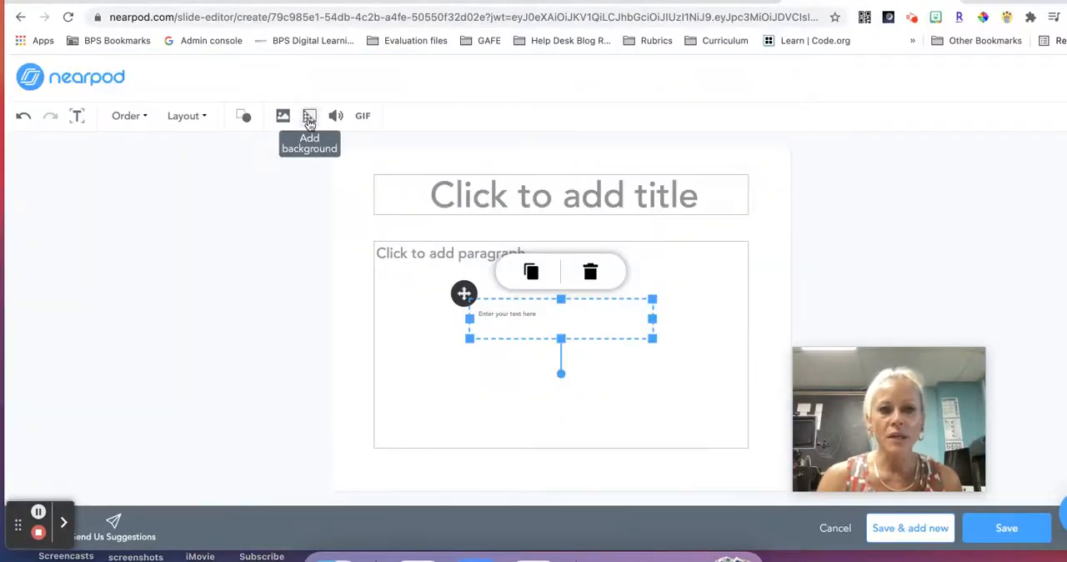
{"action": "left_click", "coordinate": [310, 115]}
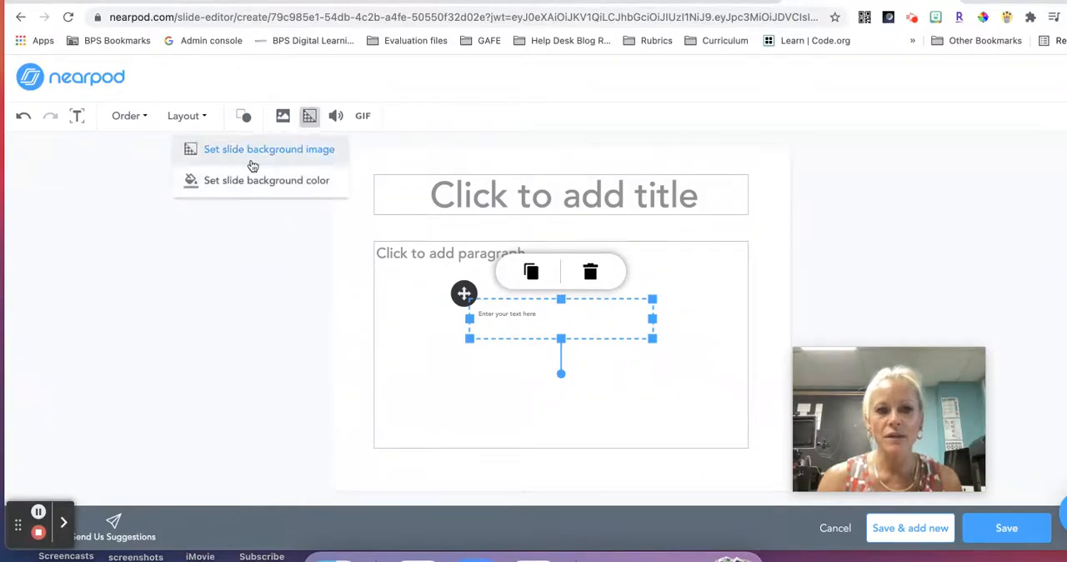
{"action": "left_click", "coordinate": [270, 148]}
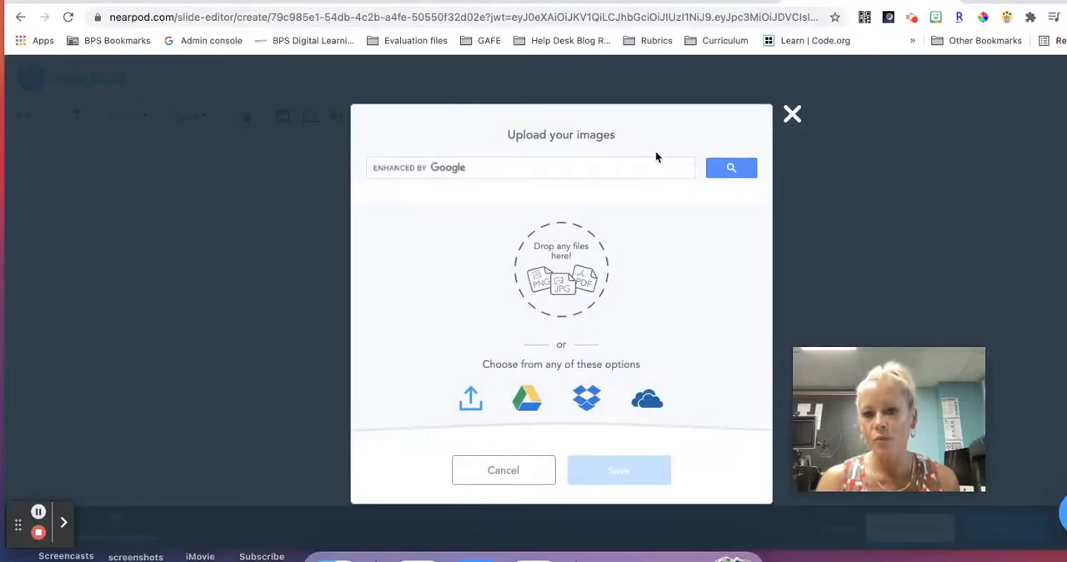
{"action": "mouse_move", "coordinate": [767, 125]}
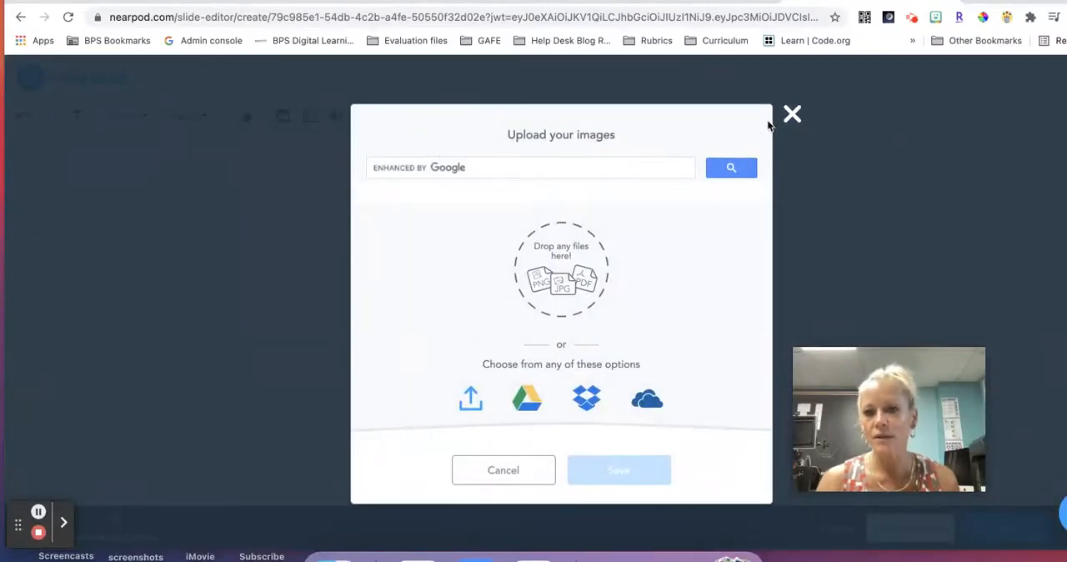
{"action": "left_click", "coordinate": [790, 113]}
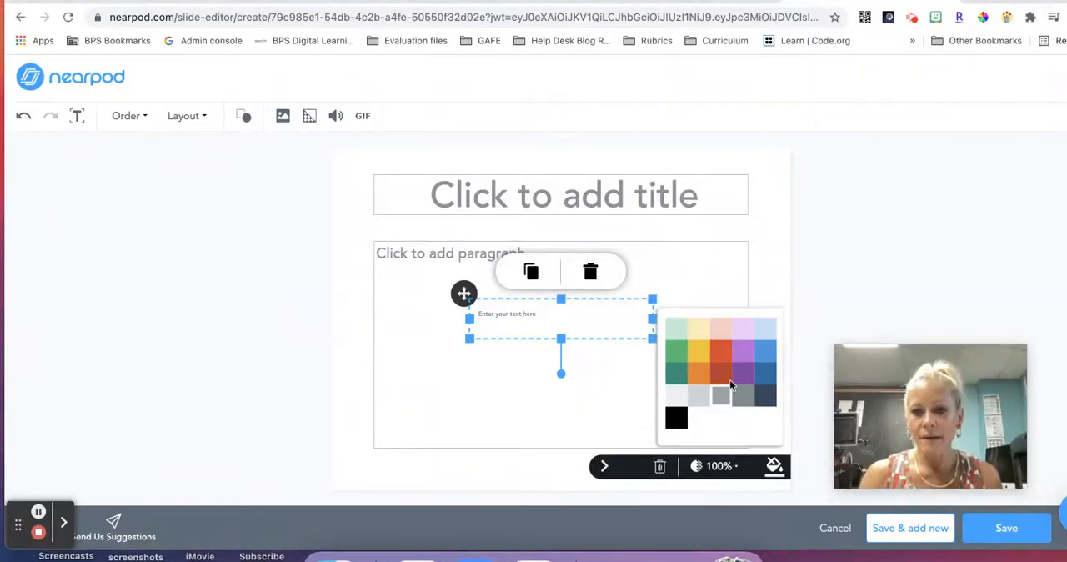
{"action": "left_click", "coordinate": [743, 350]}
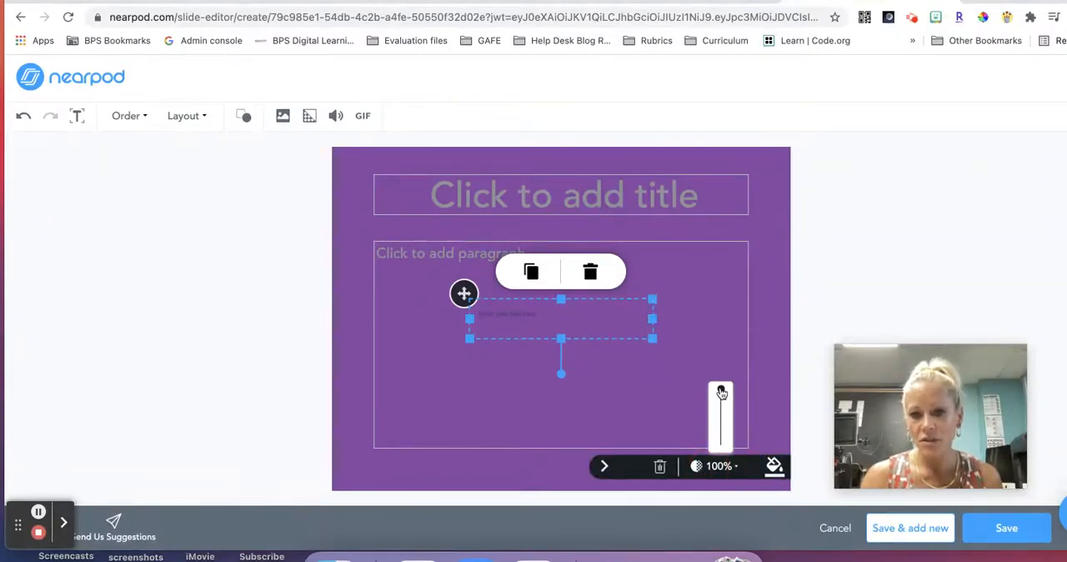
{"action": "left_click_drag", "start_coordinate": [721, 392], "coordinate": [721, 417]}
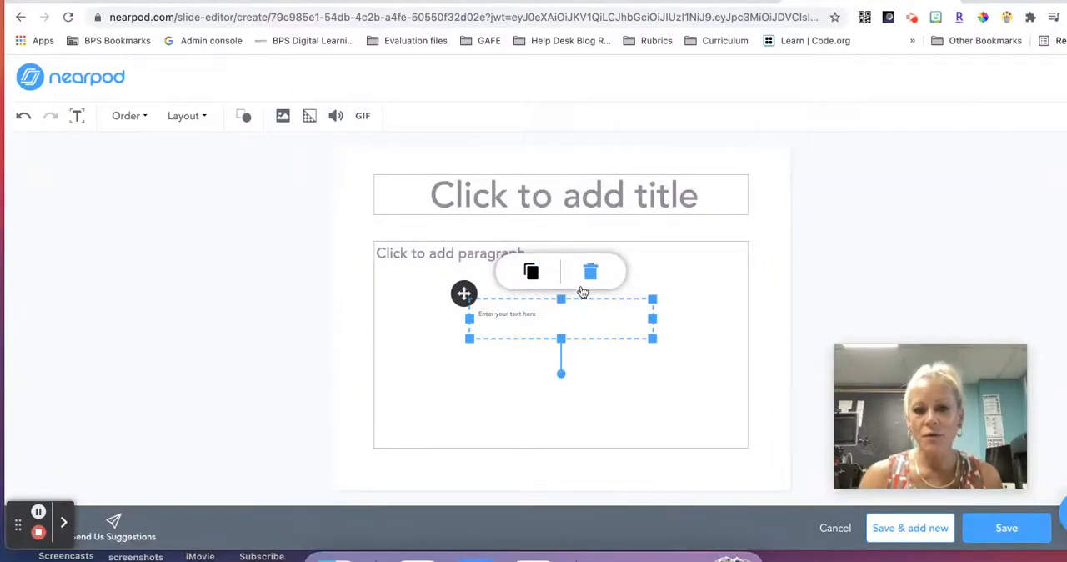
{"action": "left_click", "coordinate": [590, 270]}
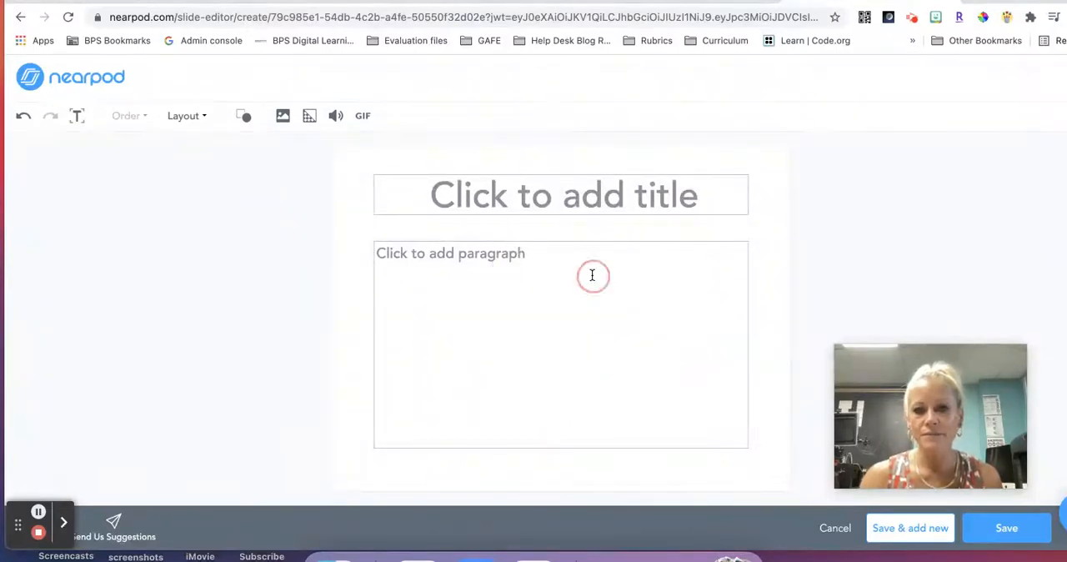
{"action": "mouse_move", "coordinate": [21, 117]}
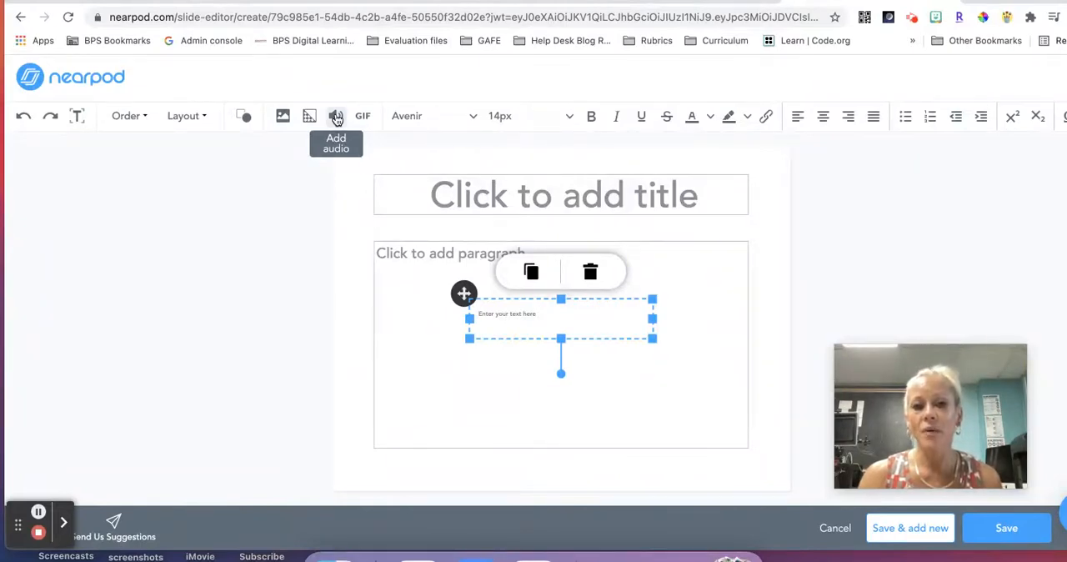
Choose Record Audio and allow the site to use the microphone.
{"action": "left_click", "coordinate": [337, 116]}
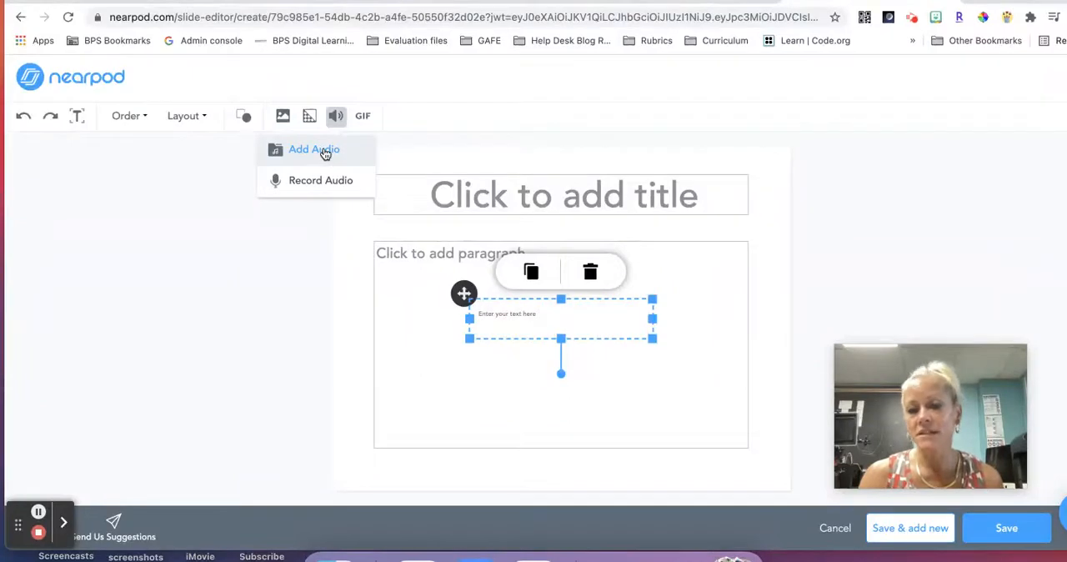
{"action": "mouse_move", "coordinate": [321, 180]}
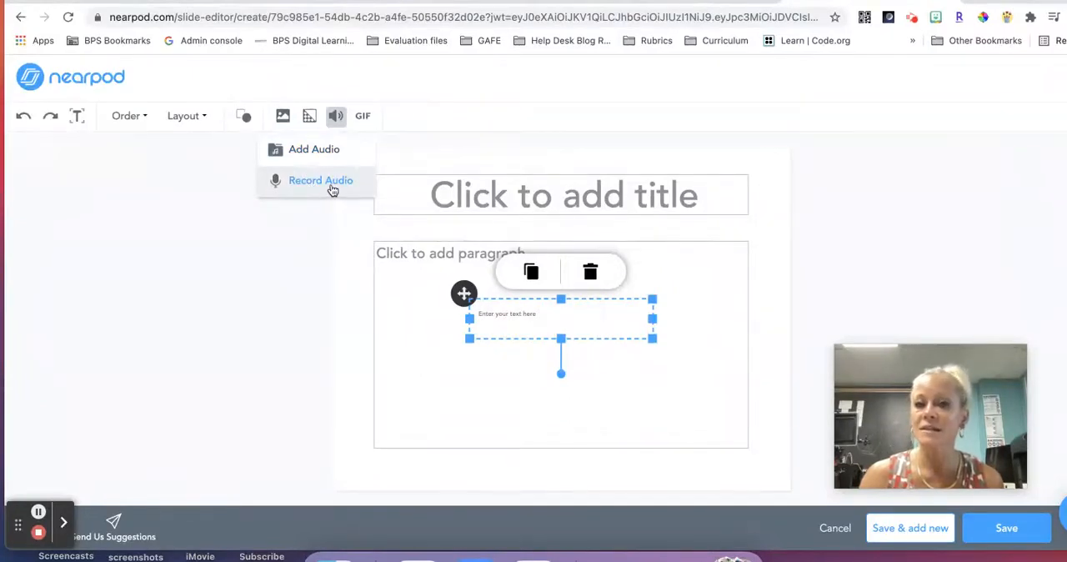
{"action": "left_click", "coordinate": [320, 180]}
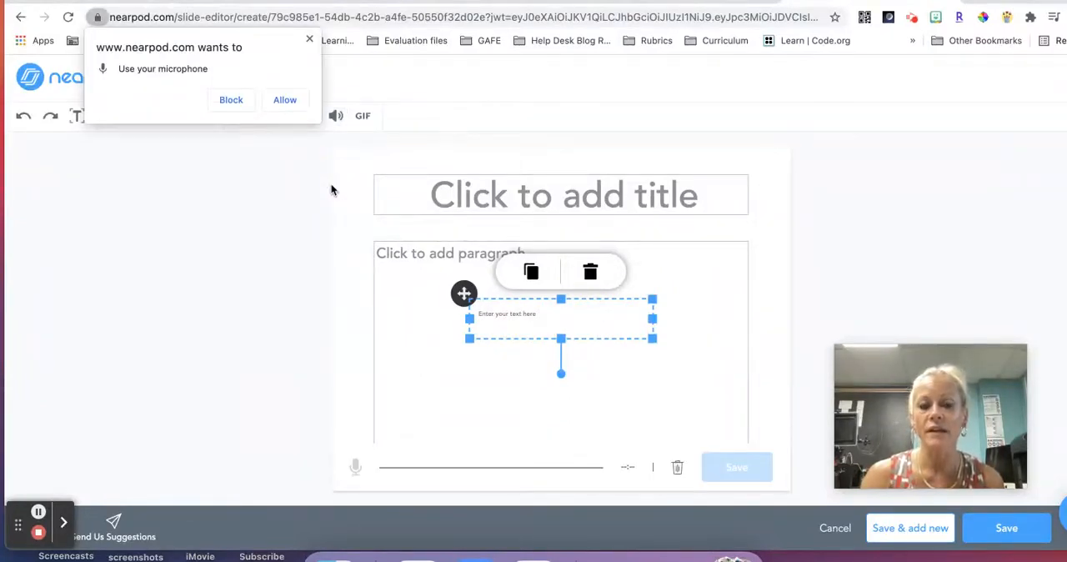
{"action": "left_click", "coordinate": [284, 100]}
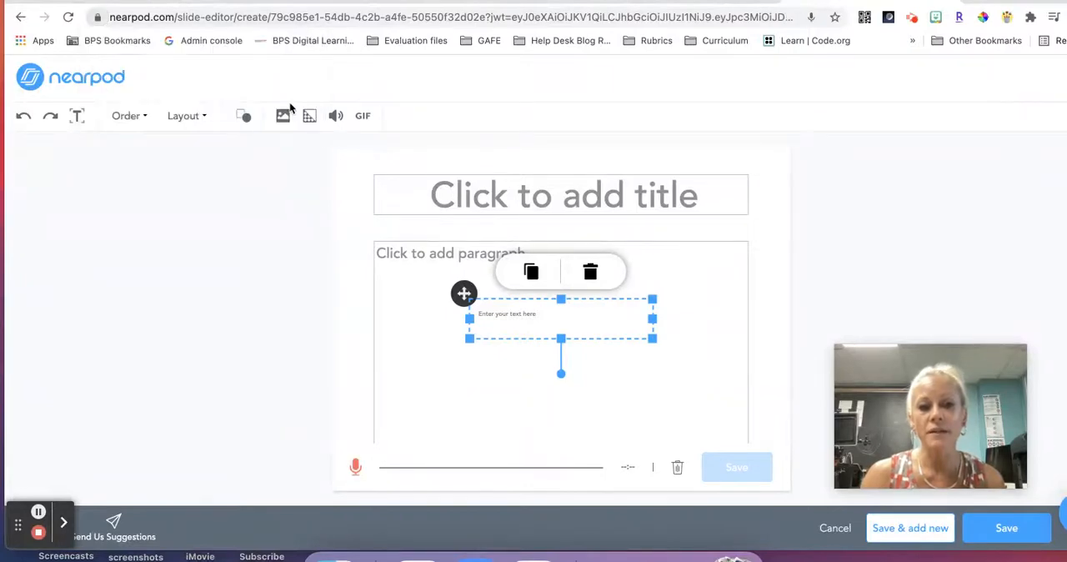
{"action": "mouse_move", "coordinate": [364, 467]}
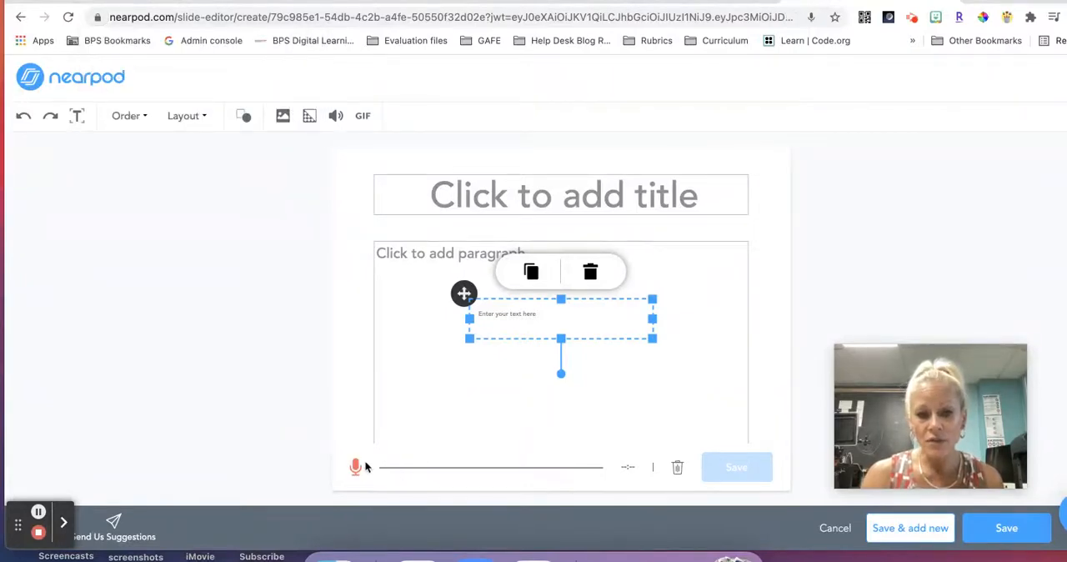
Record an 11-second voice clip with the mic and save it.
{"action": "left_click", "coordinate": [355, 467]}
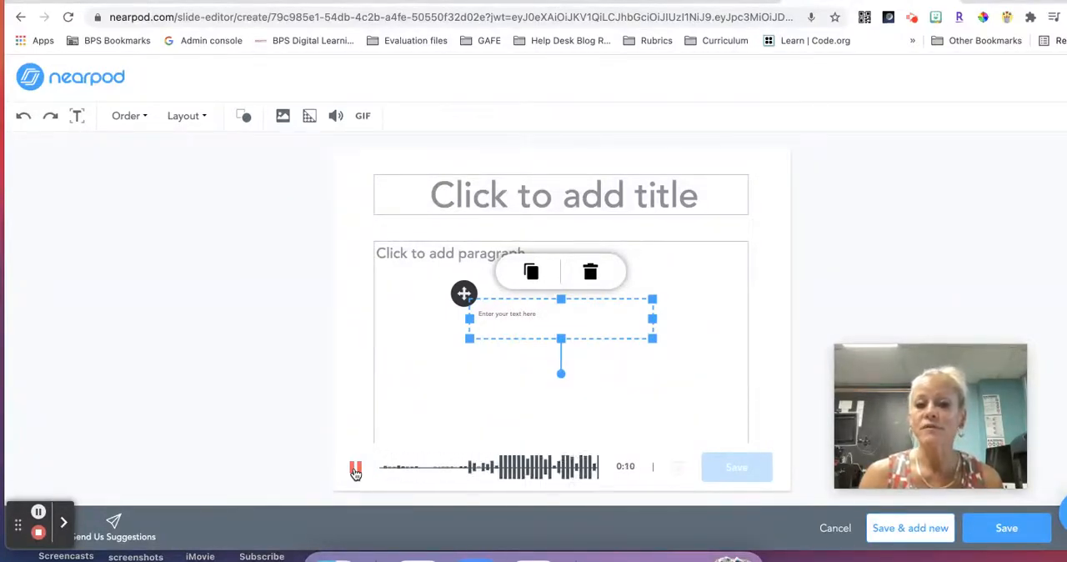
{"action": "left_click", "coordinate": [355, 467]}
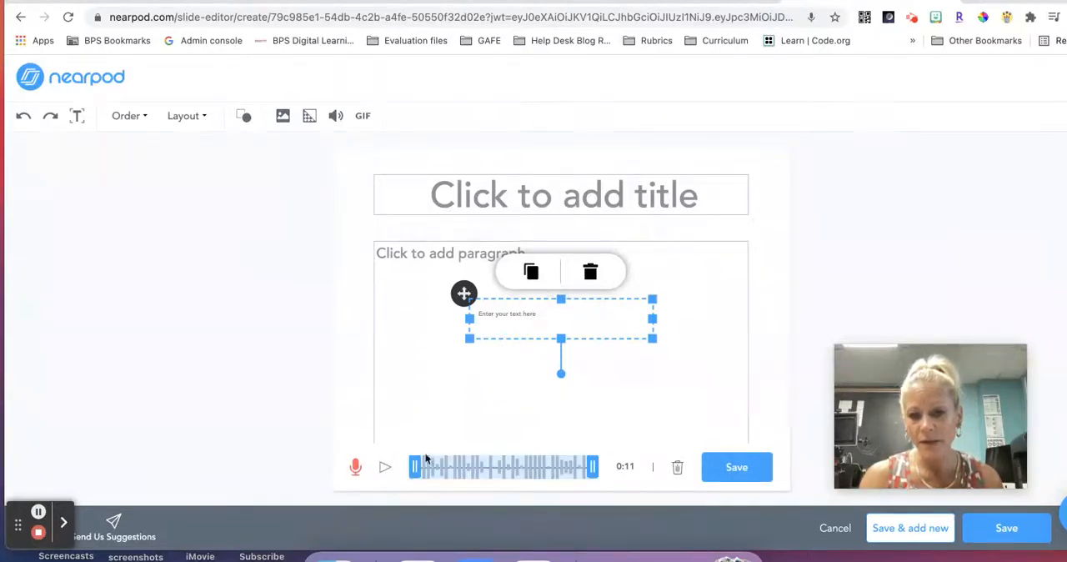
{"action": "left_click", "coordinate": [737, 467]}
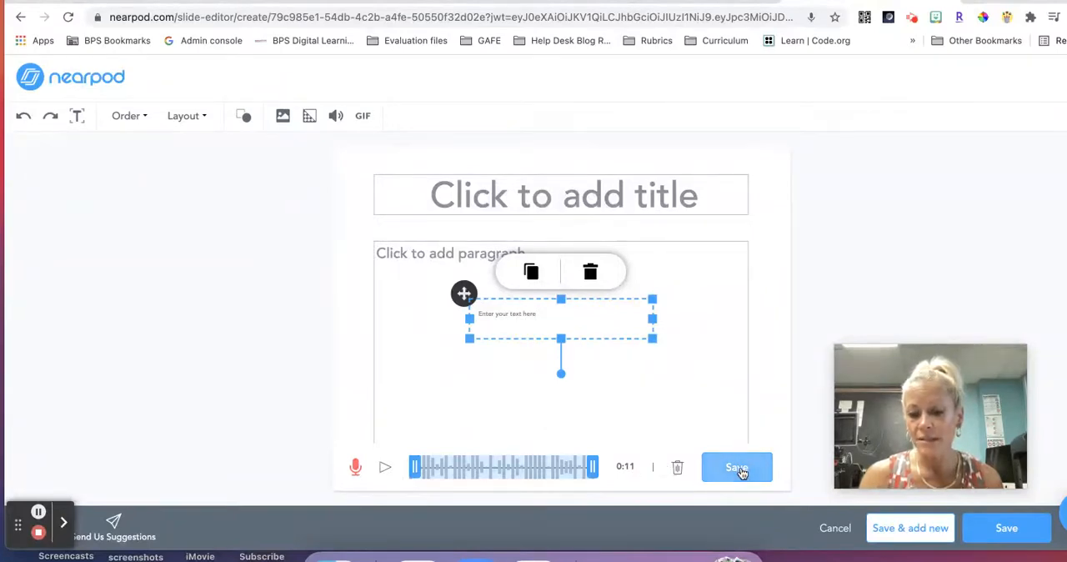
{"action": "mouse_move", "coordinate": [677, 467]}
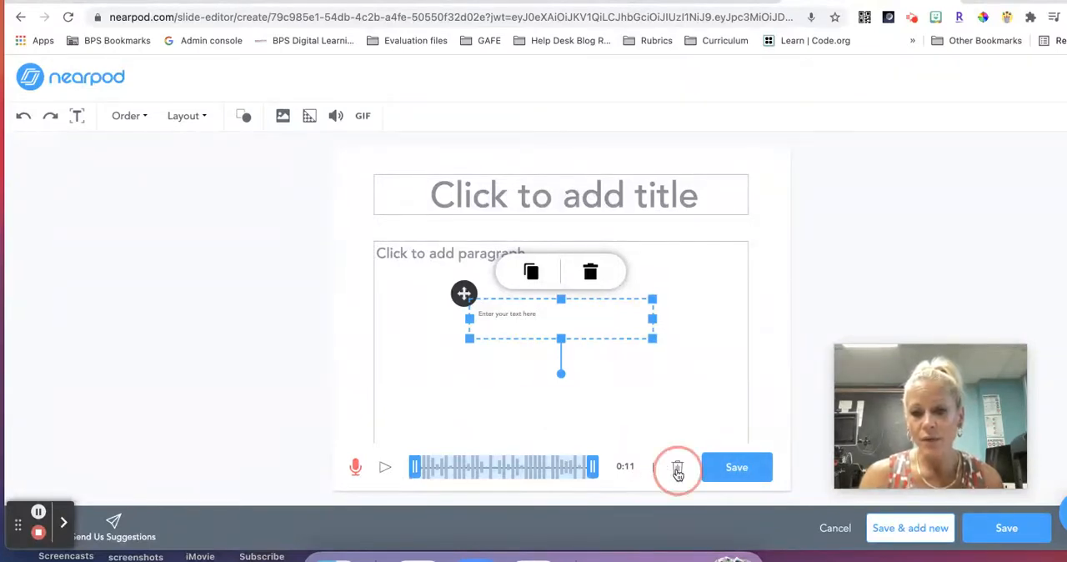
Delete the recording, then view and dismiss the Upload your GIFs window.
{"action": "left_click", "coordinate": [677, 466]}
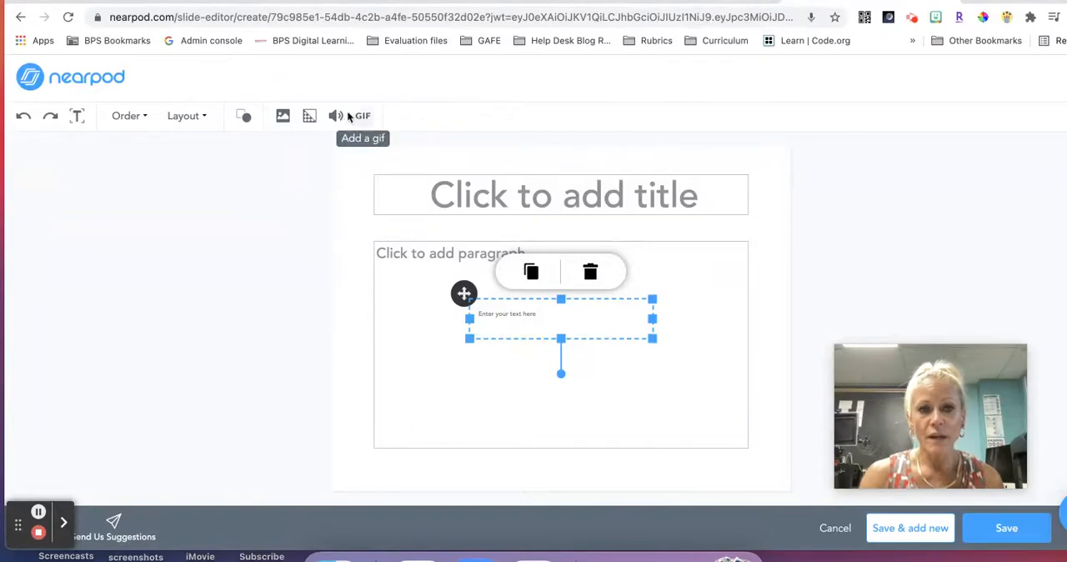
{"action": "left_click", "coordinate": [362, 115]}
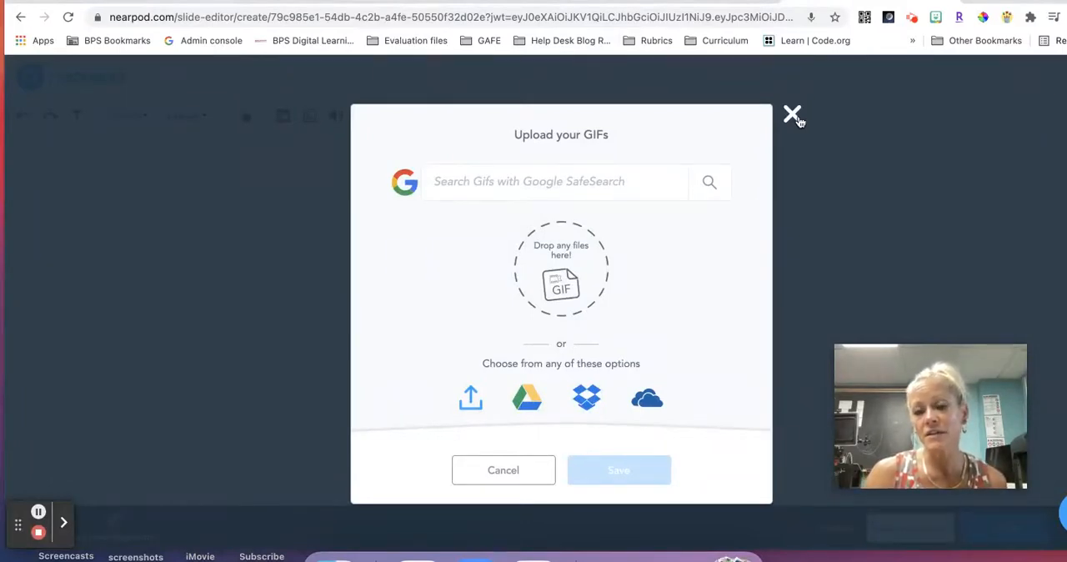
{"action": "left_click", "coordinate": [790, 114]}
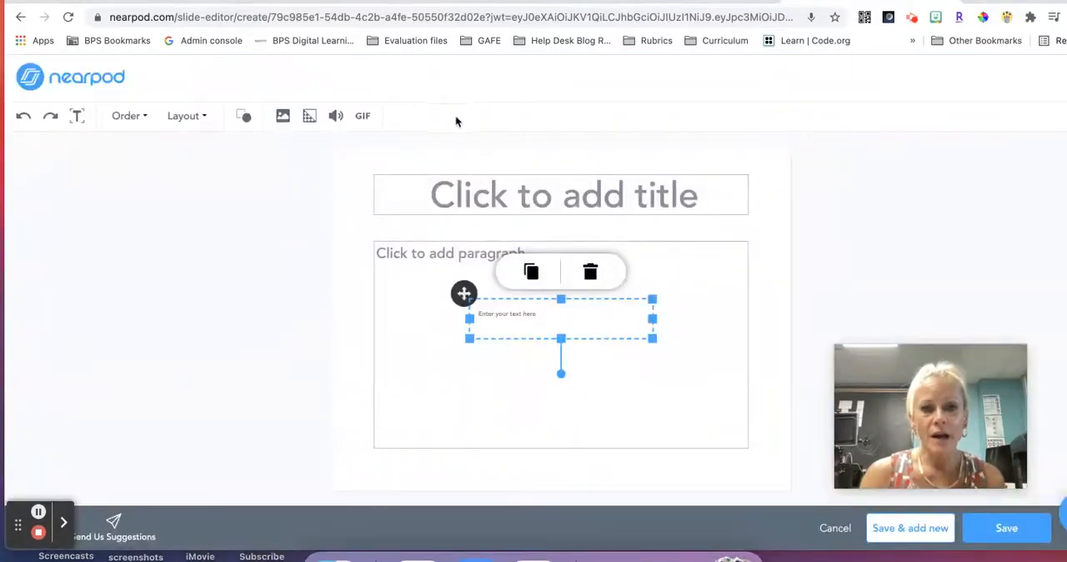
{"action": "mouse_move", "coordinate": [392, 125]}
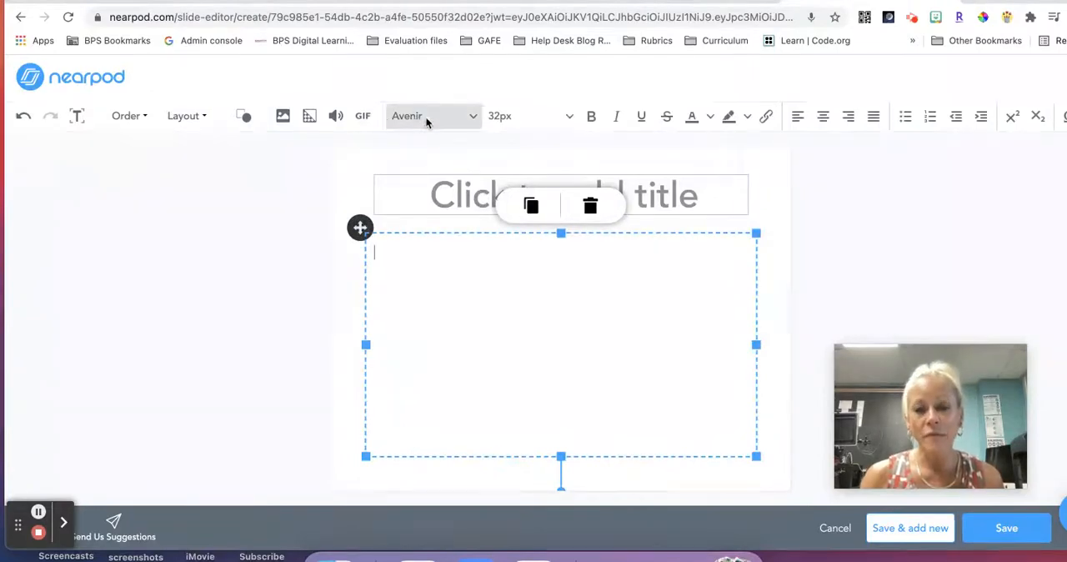
{"action": "mouse_move", "coordinate": [430, 116]}
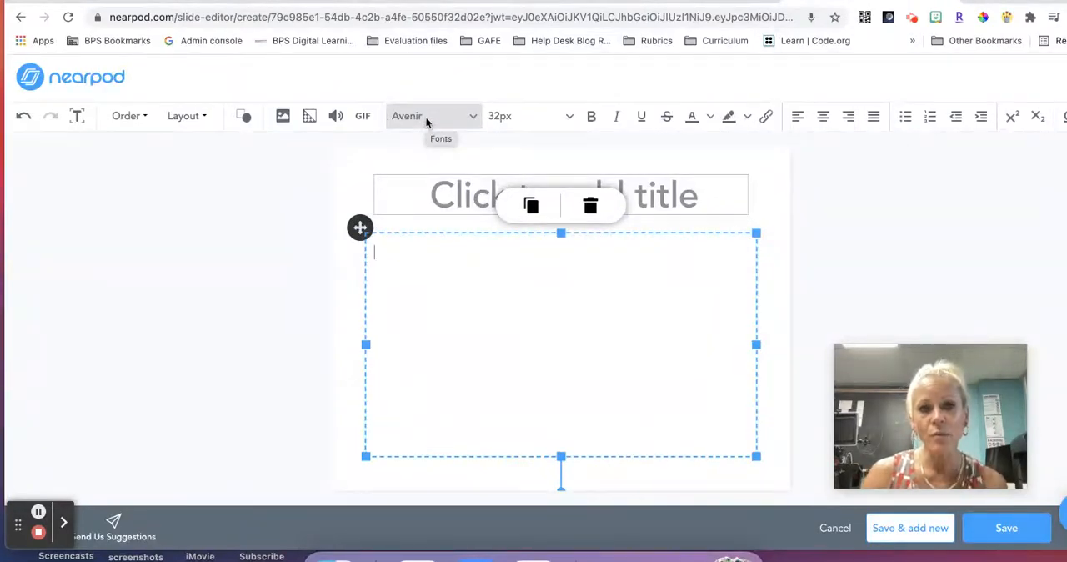
Browse the paragraph box's font list by scrolling through it.
{"action": "left_click", "coordinate": [432, 117]}
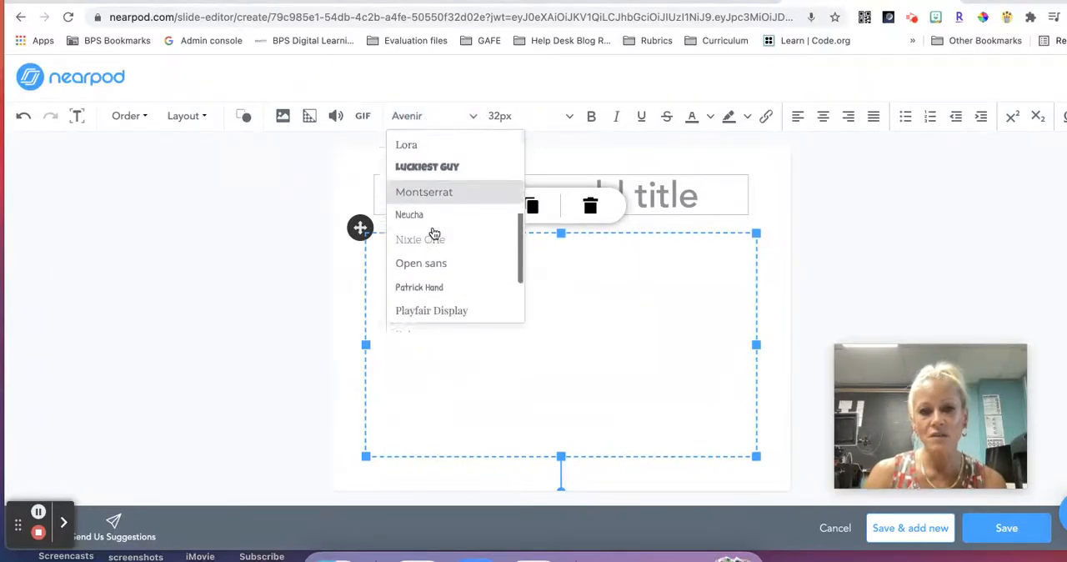
{"action": "scroll", "scroll_direction": "down", "scroll_amount": 3}
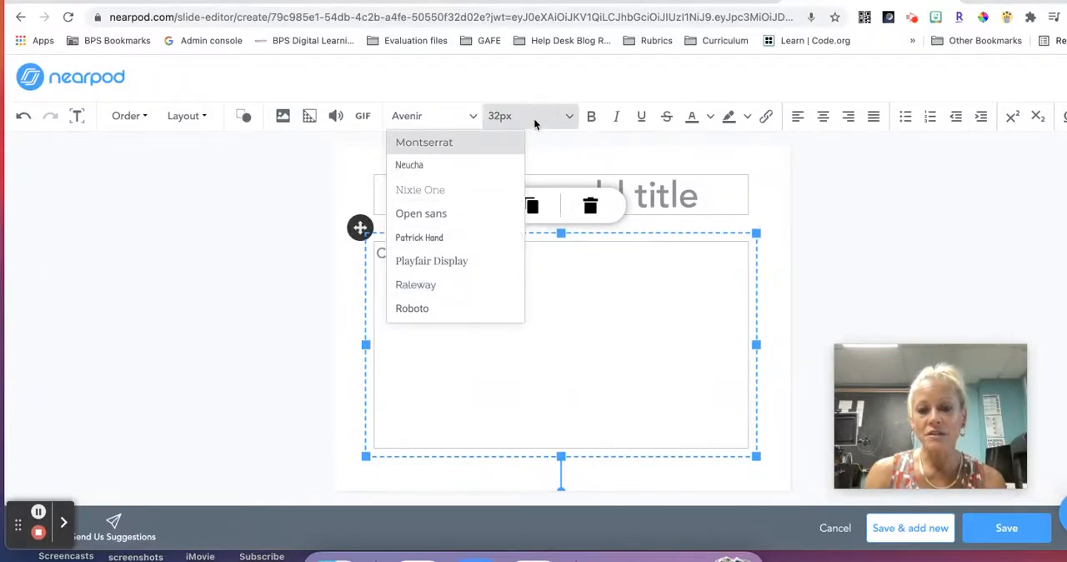
{"action": "mouse_move", "coordinate": [531, 115]}
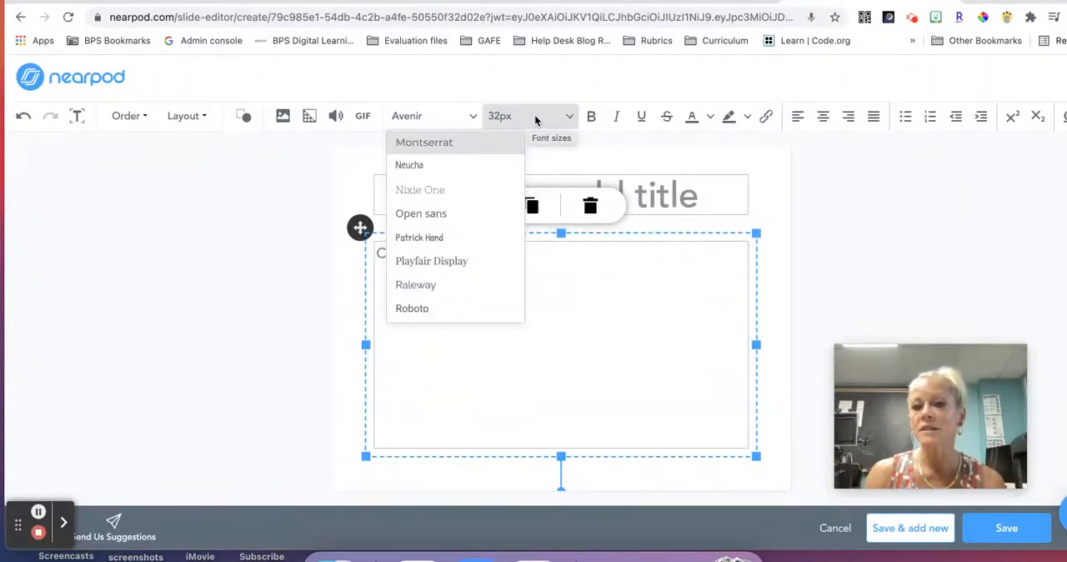
{"action": "mouse_move", "coordinate": [591, 116]}
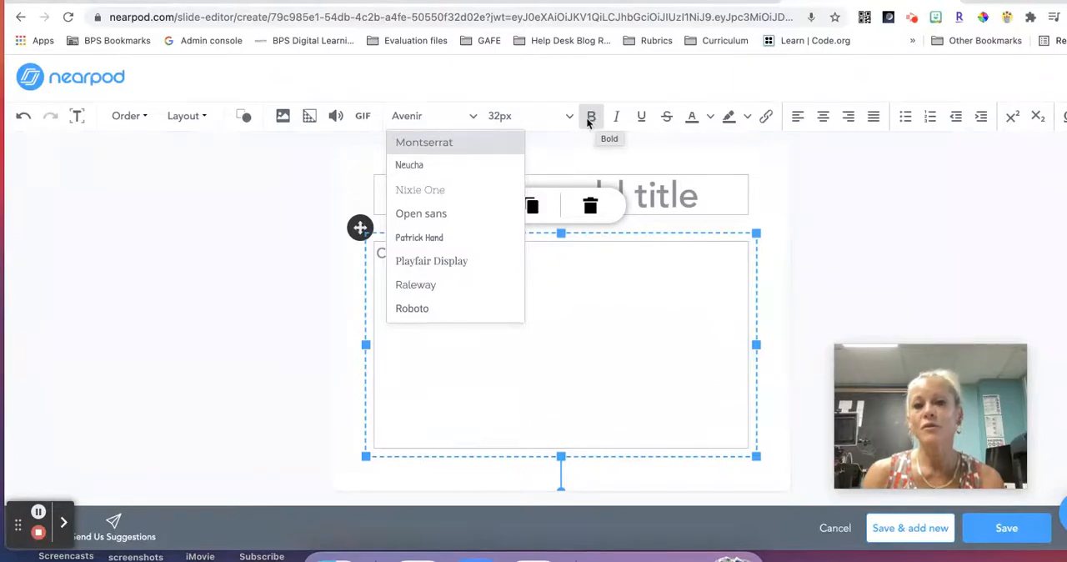
{"action": "mouse_move", "coordinate": [667, 117]}
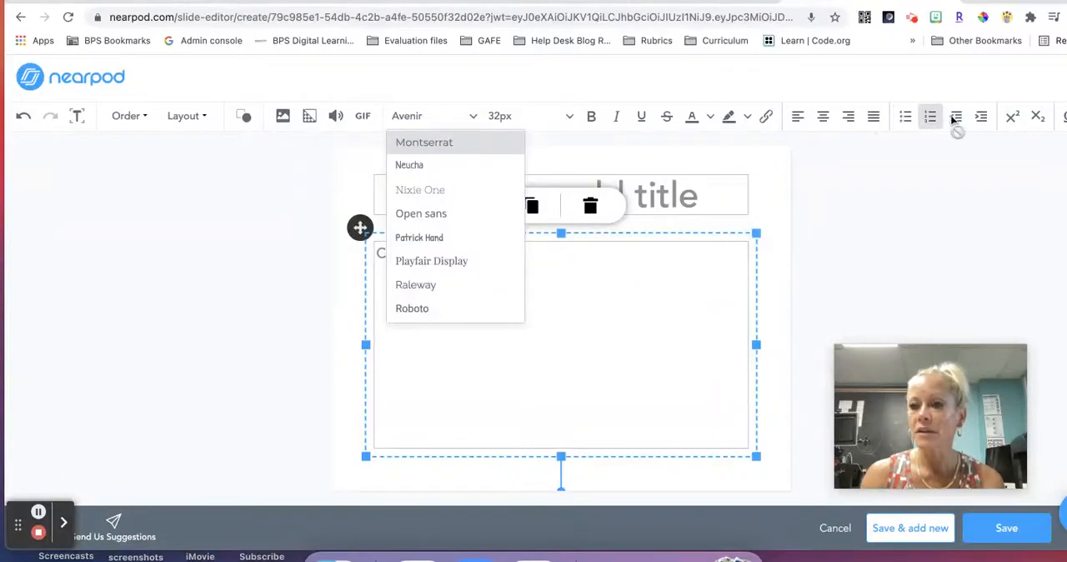
{"action": "mouse_move", "coordinate": [958, 132]}
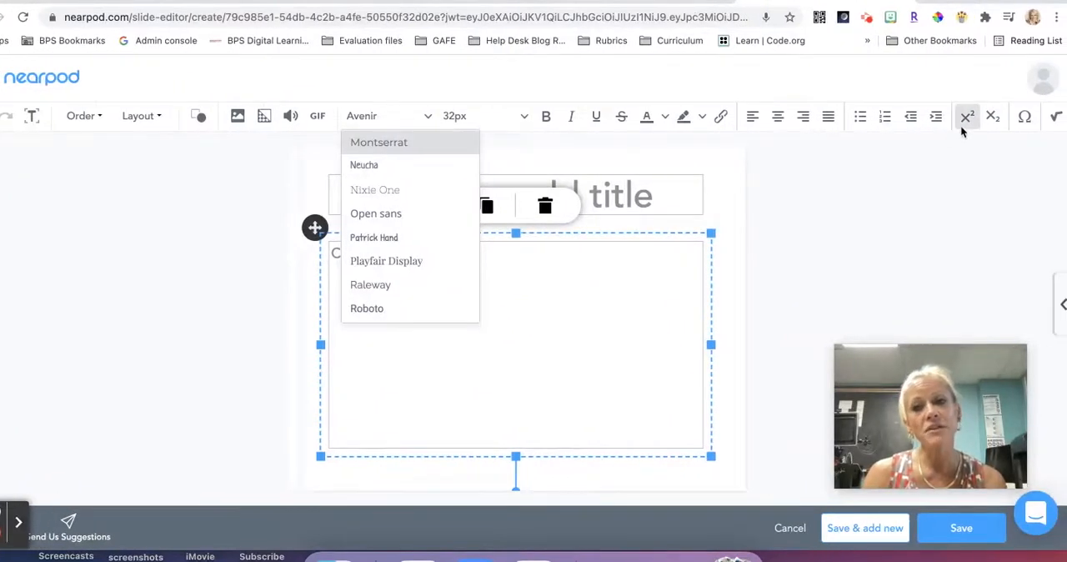
{"action": "mouse_move", "coordinate": [930, 134]}
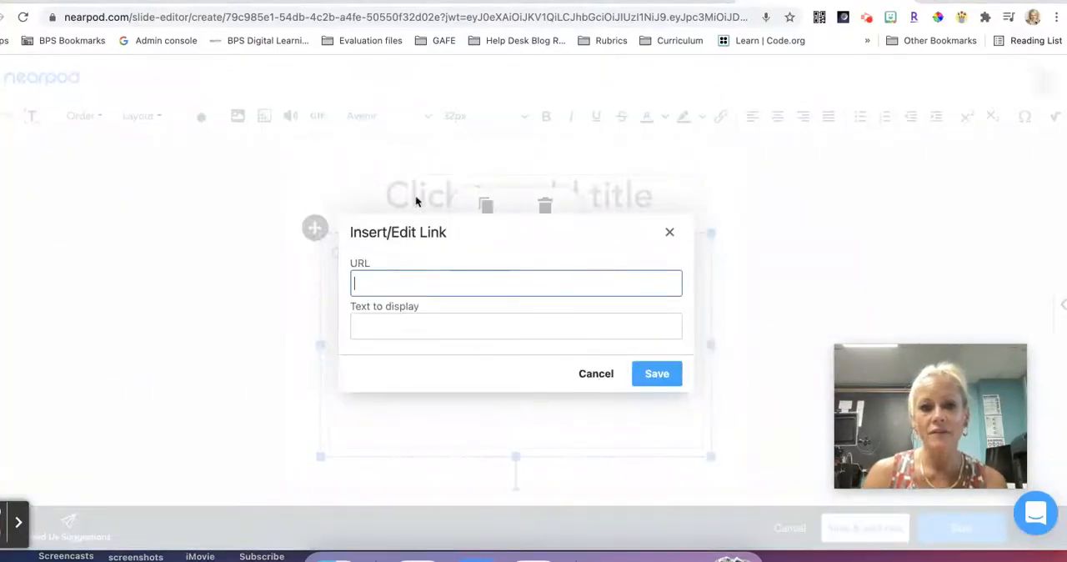
{"action": "mouse_move", "coordinate": [607, 360]}
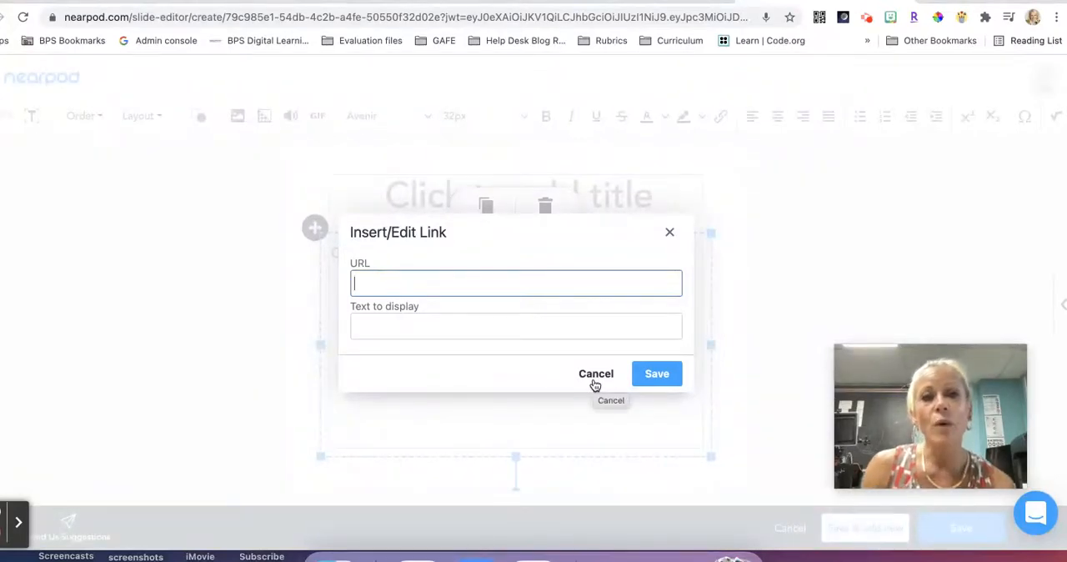
{"action": "left_click", "coordinate": [597, 374]}
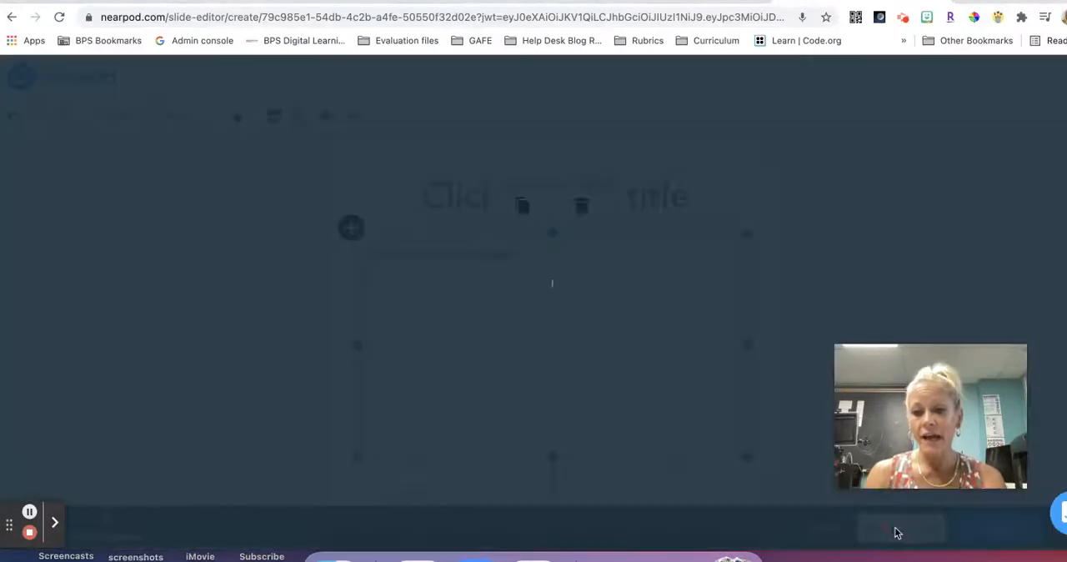
Use Save & add new to store the slide and start a blank one.
{"action": "left_click", "coordinate": [901, 527]}
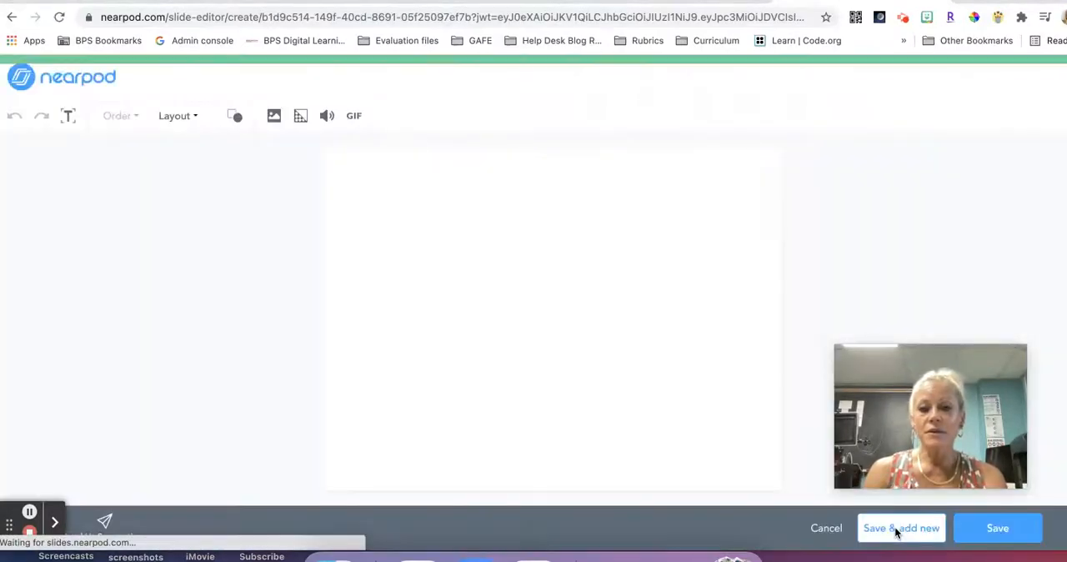
{"action": "left_click", "coordinate": [900, 527]}
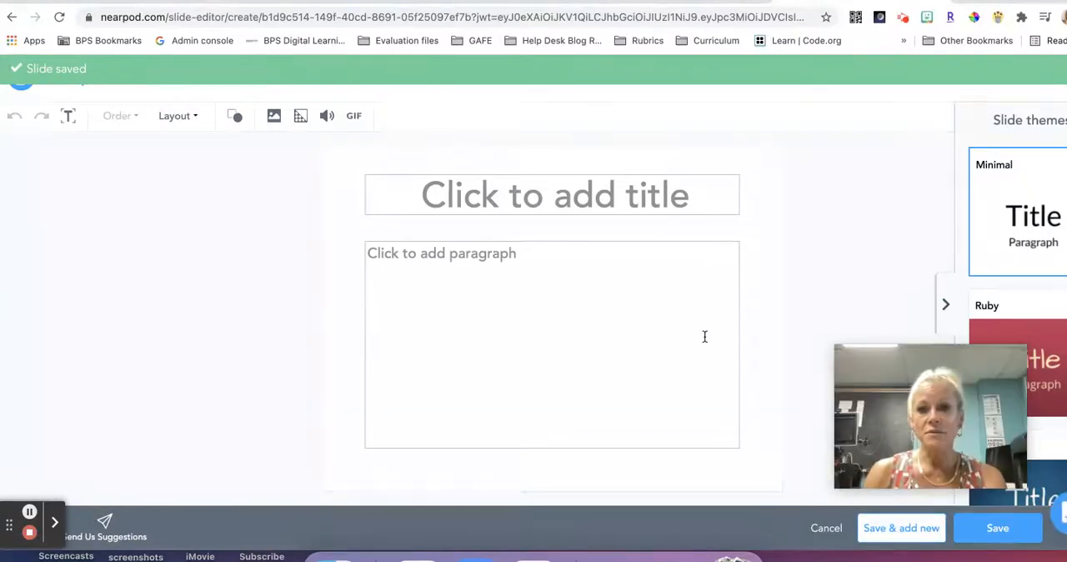